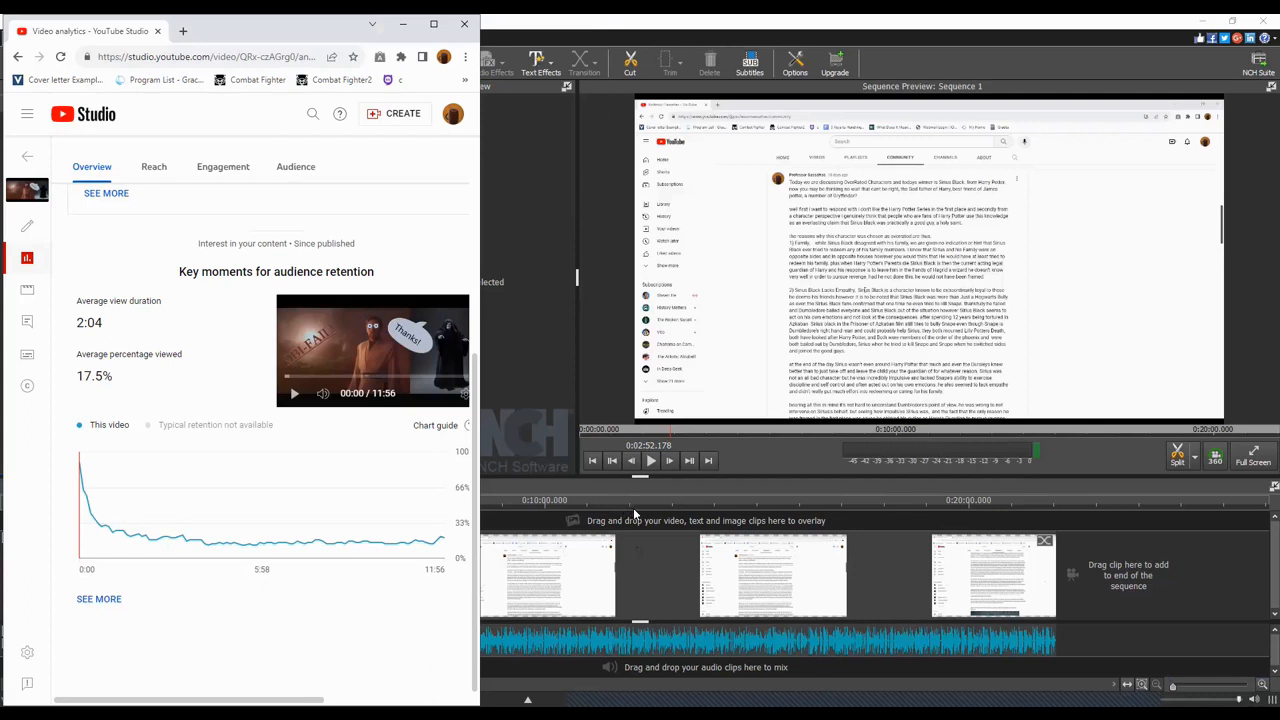
pyautogui.moveTo(655, 520)
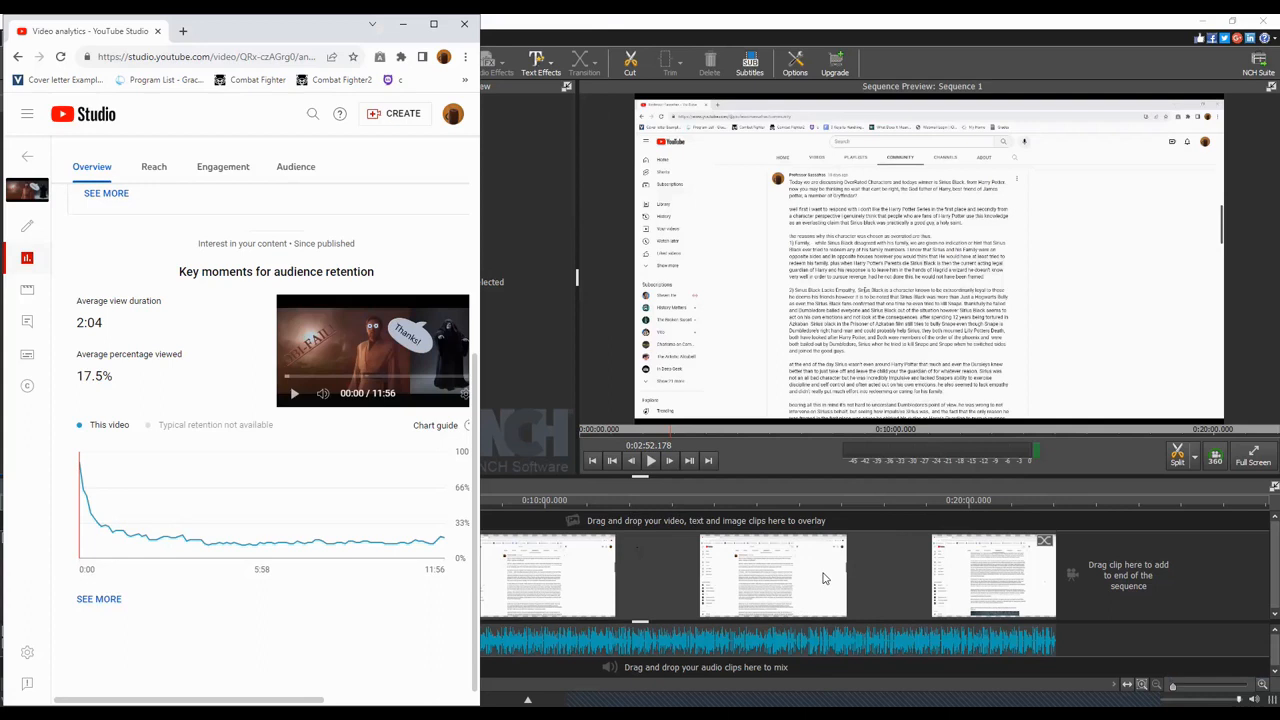
pyautogui.moveTo(602, 691)
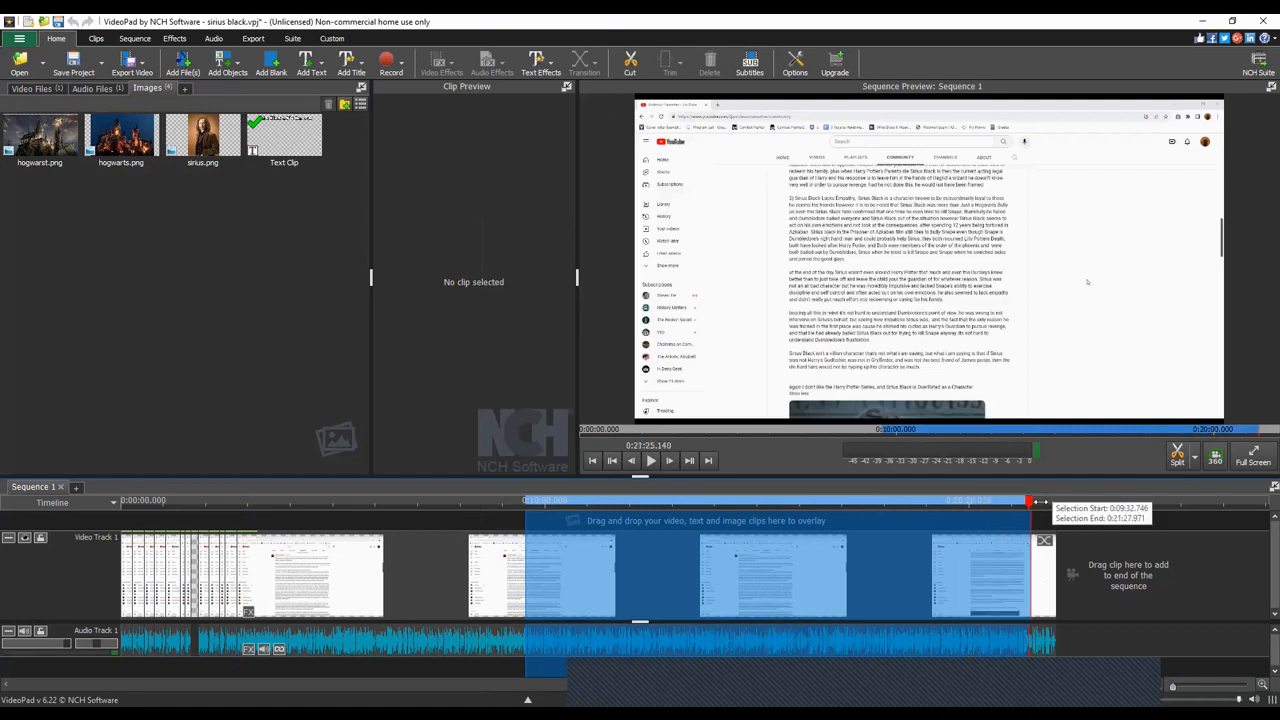
# - Drag across the Sequence 1 timeline ruler to show the project running past 21 minutes
pyautogui.moveTo(1030, 501); pyautogui.dragTo(1060, 501)
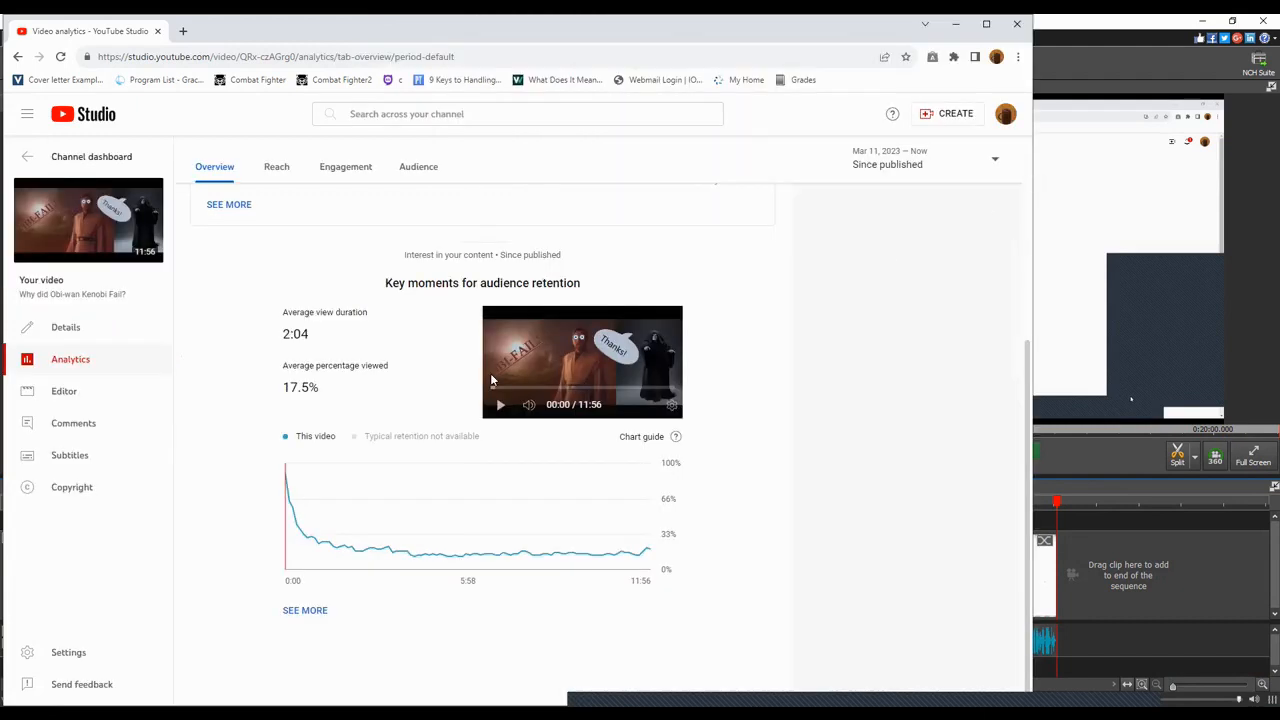
# - Select the 2:04 average view duration value in the narrowed YouTube Studio window
pyautogui.doubleClick(295, 334)
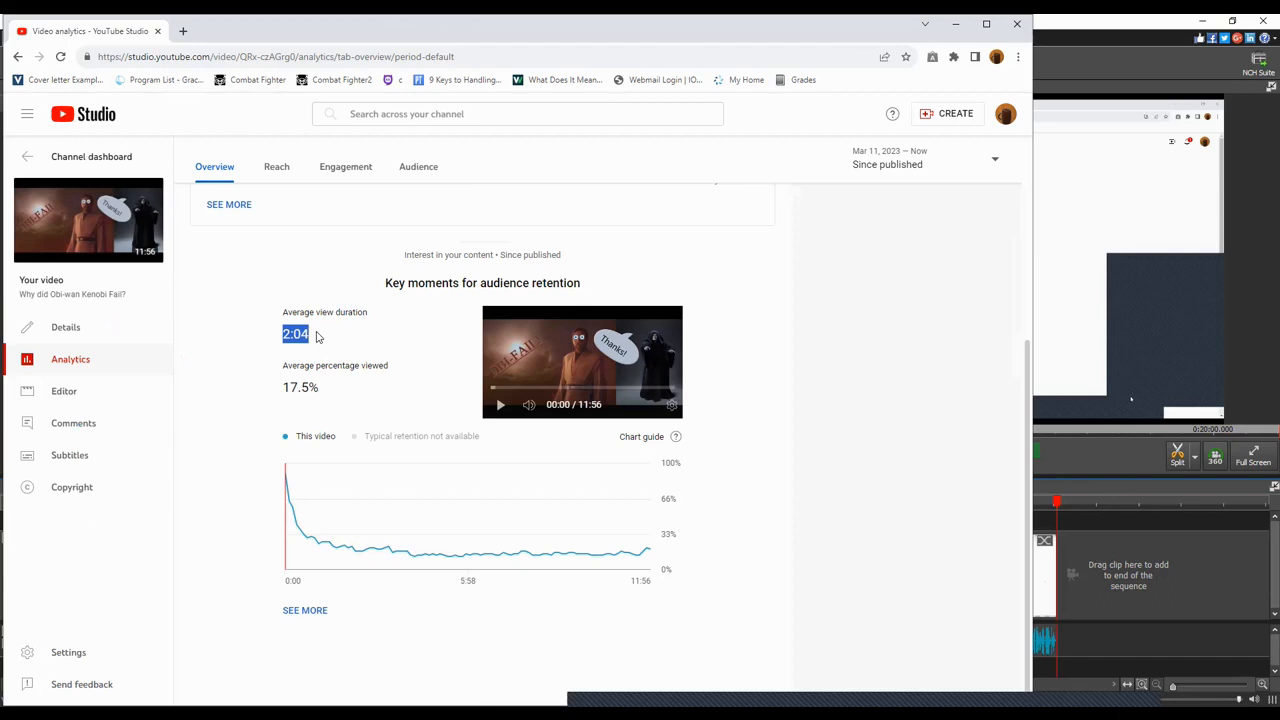
pyautogui.moveTo(607, 300)
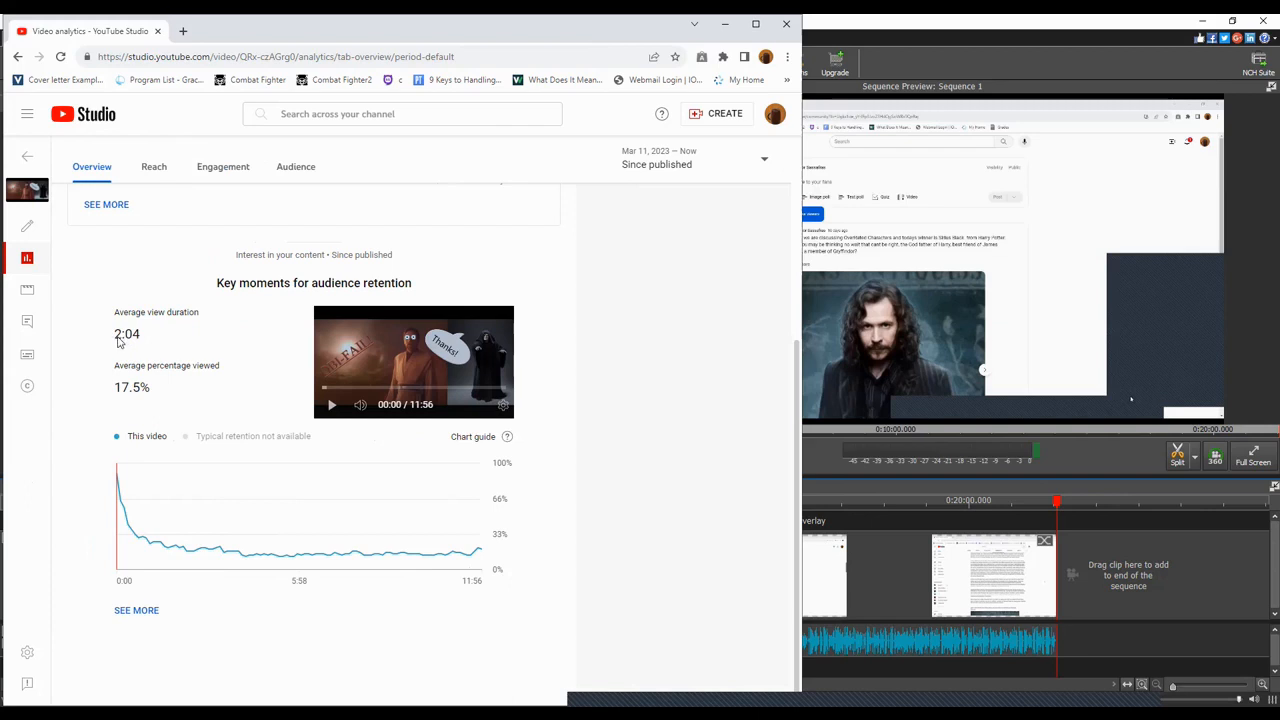
pyautogui.moveTo(108, 340)
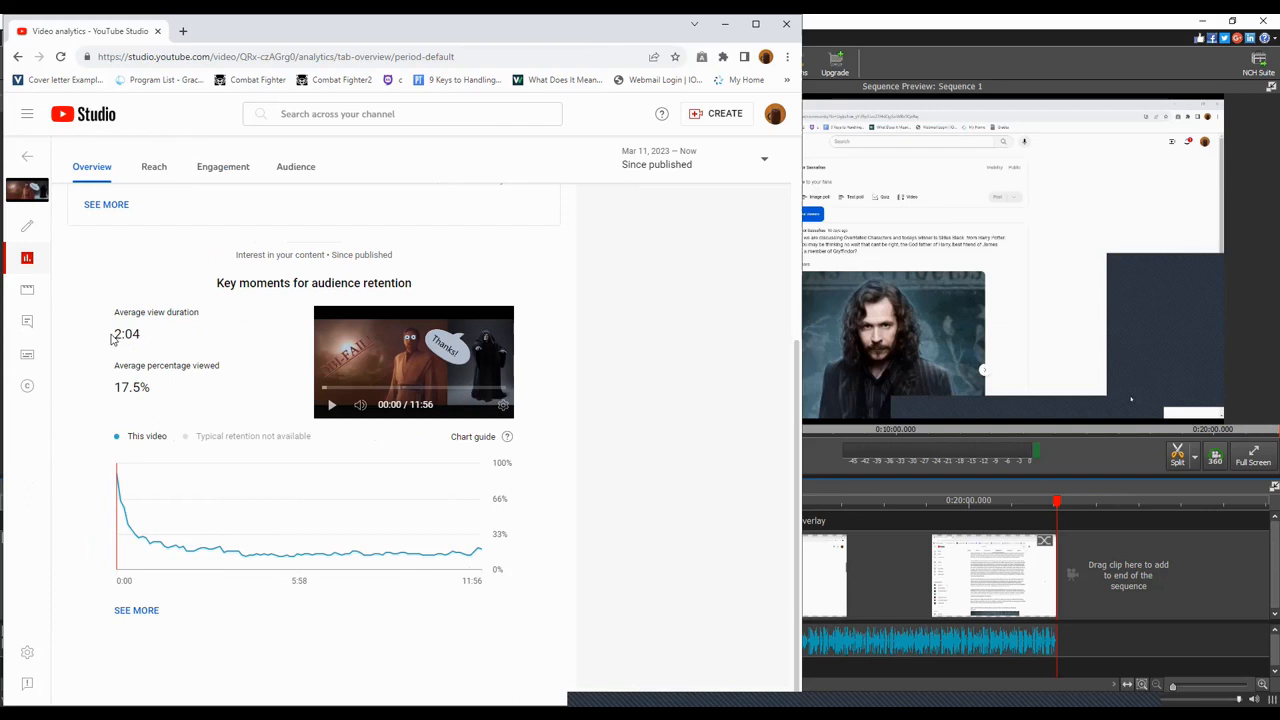
pyautogui.doubleClick(125, 334)
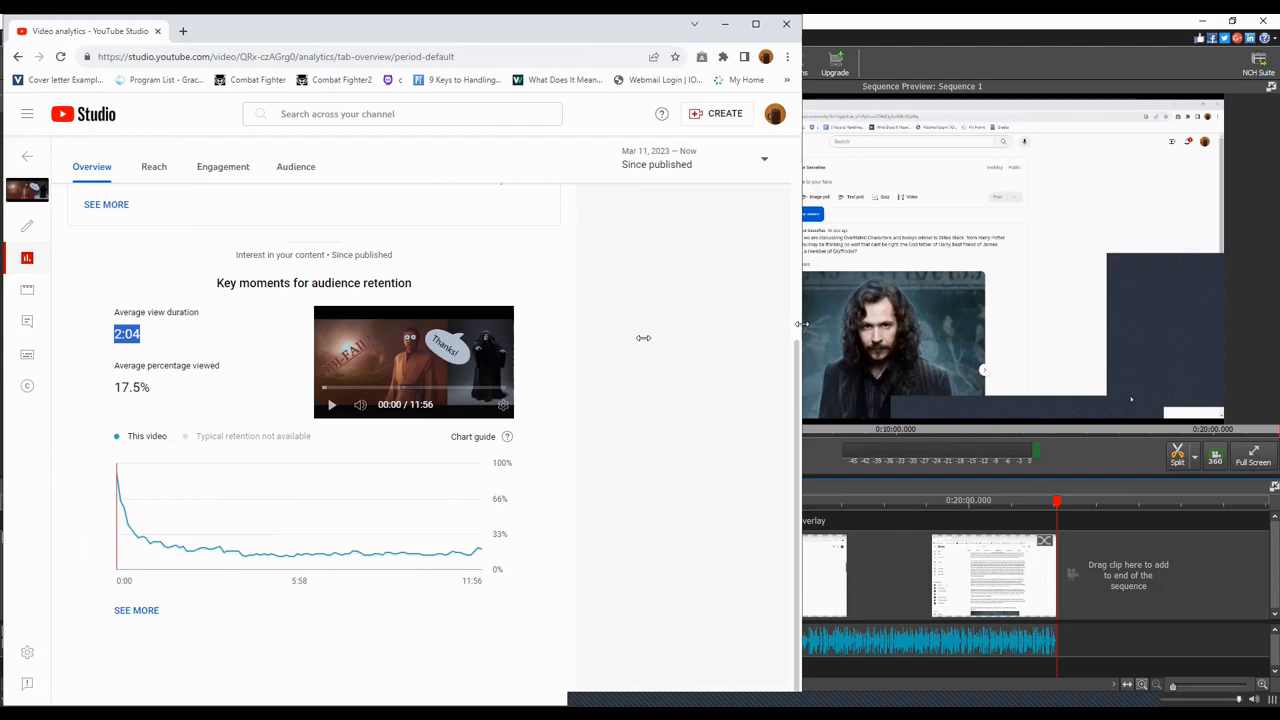
pyautogui.moveTo(722, 347)
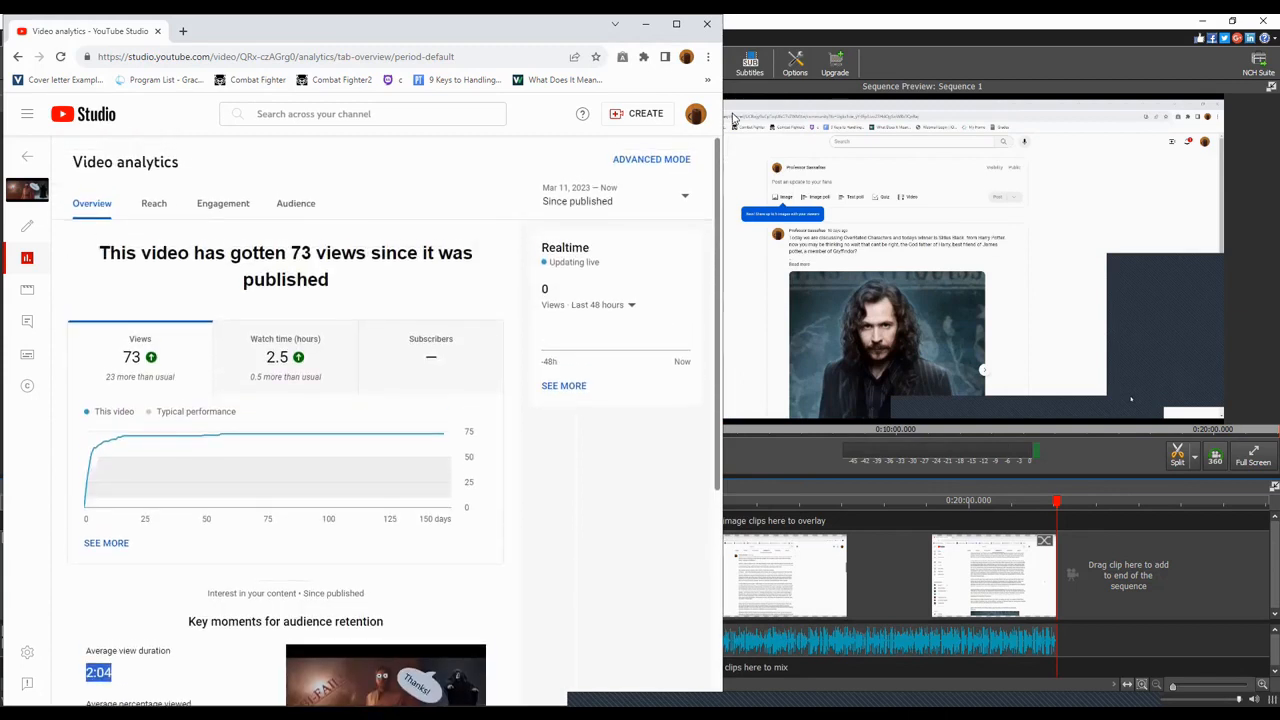
pyautogui.scroll(-3)
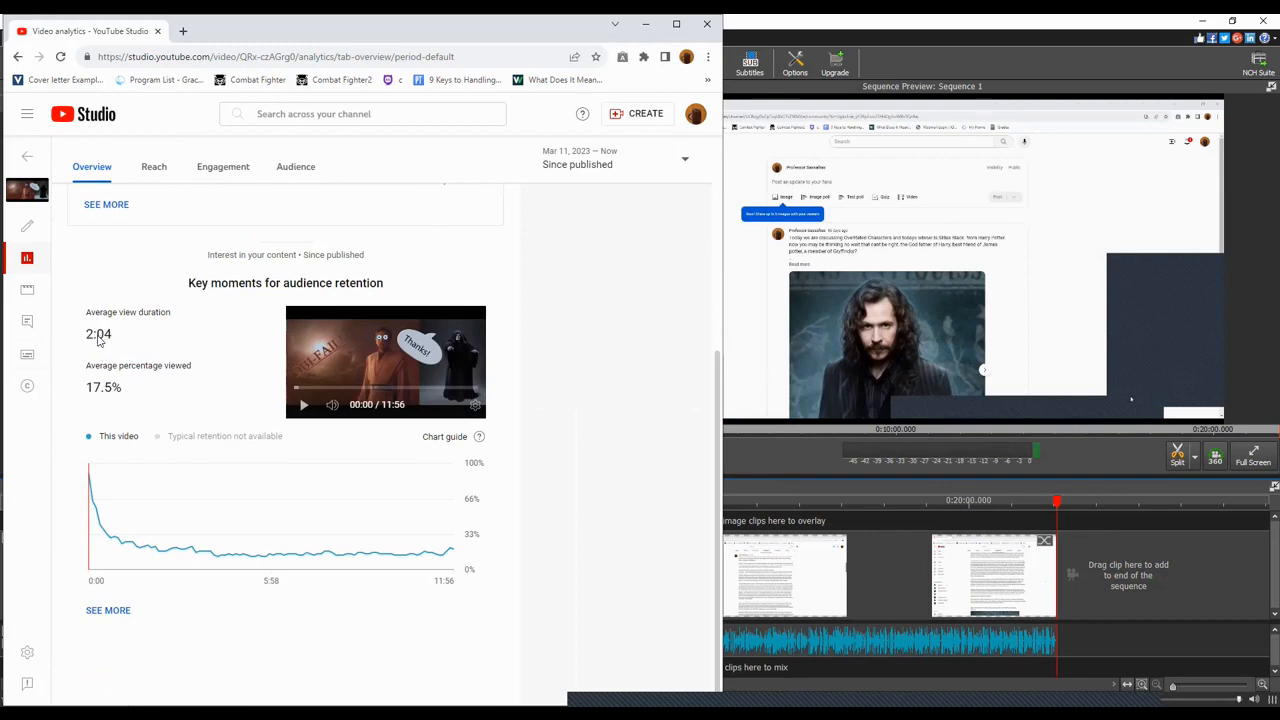
pyautogui.moveTo(380, 631)
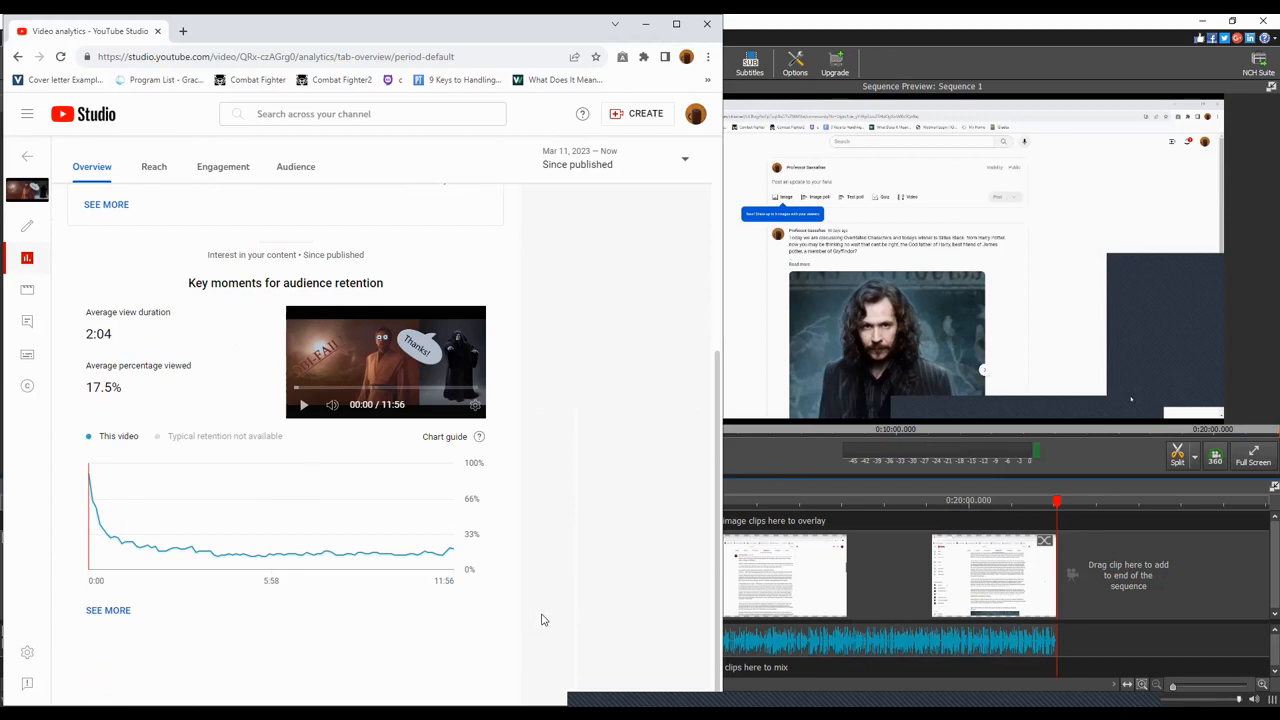
pyautogui.moveTo(714, 292)
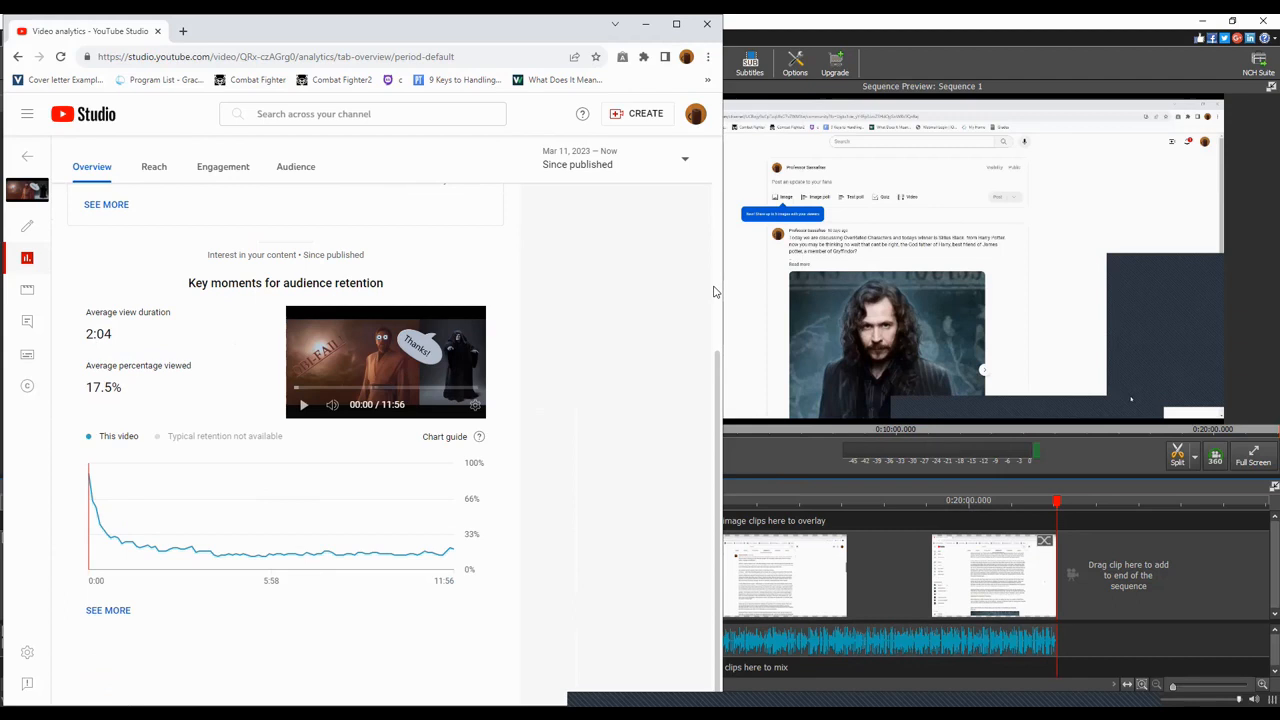
pyautogui.moveTo(735, 357)
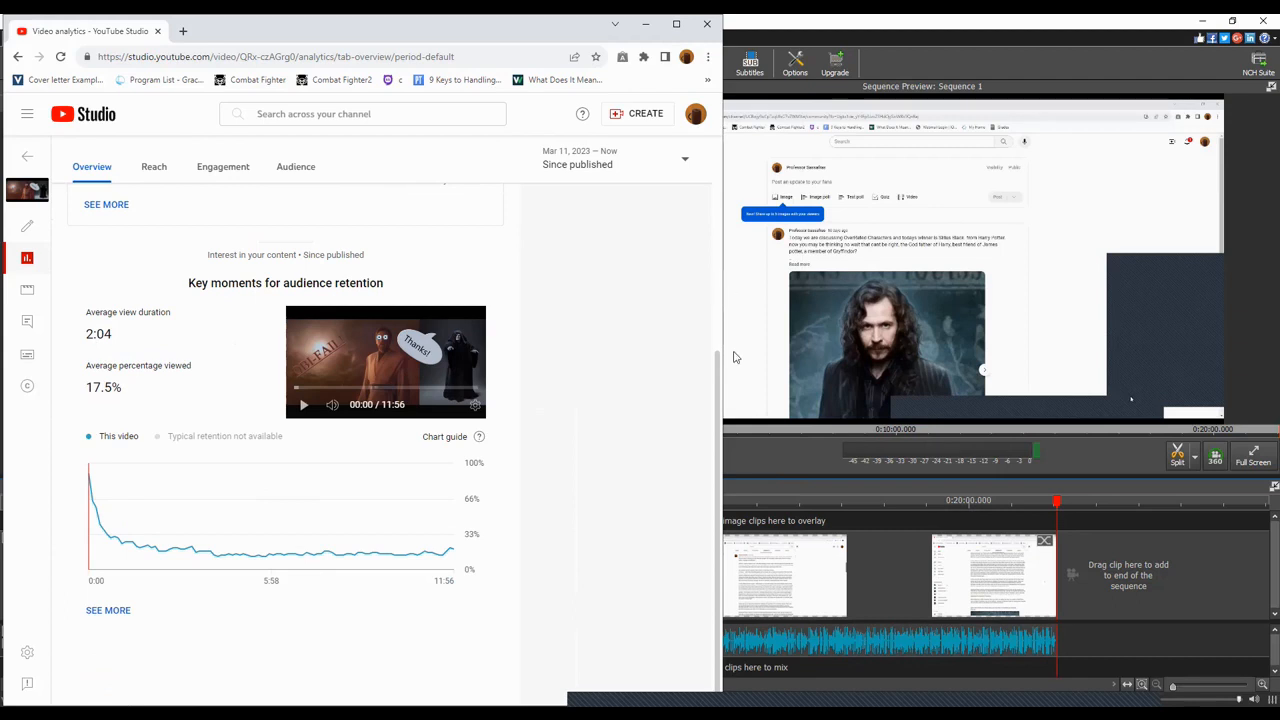